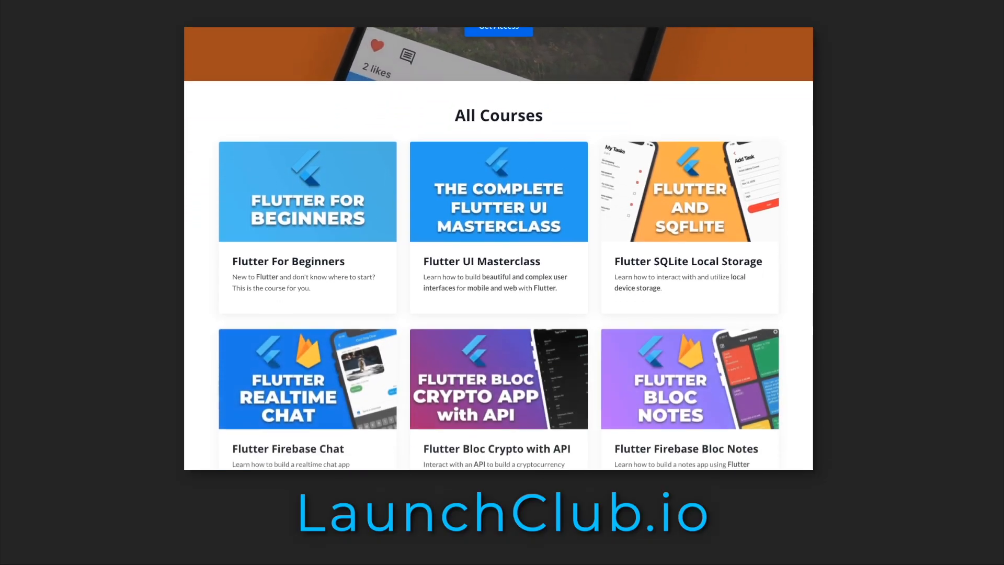
Step: List equatable: ^2.0.3 and flip_card: ^0.6.0 under the pubspec.yaml dependencies
scroll("down", 3)
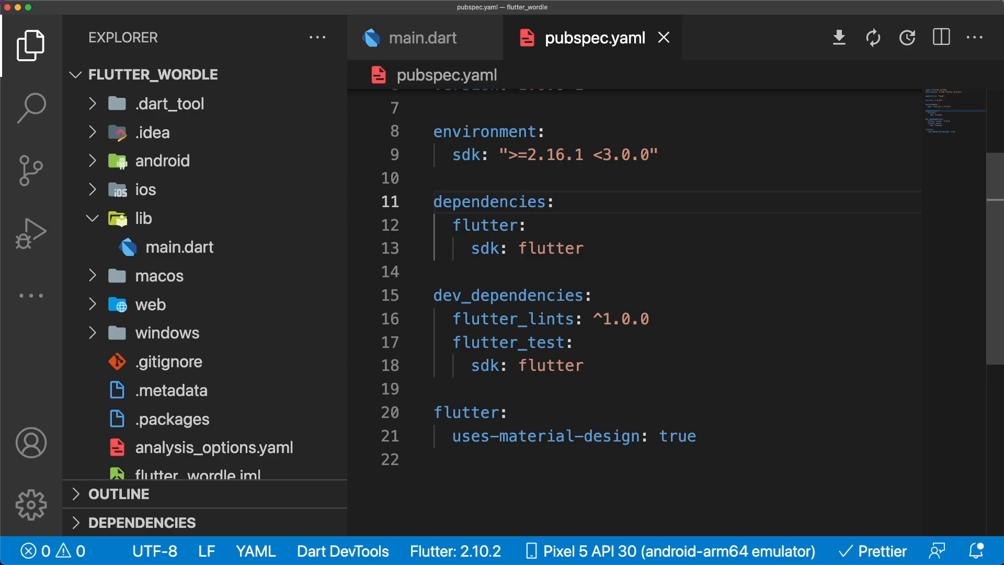
type("equatable: ^2.0.3")
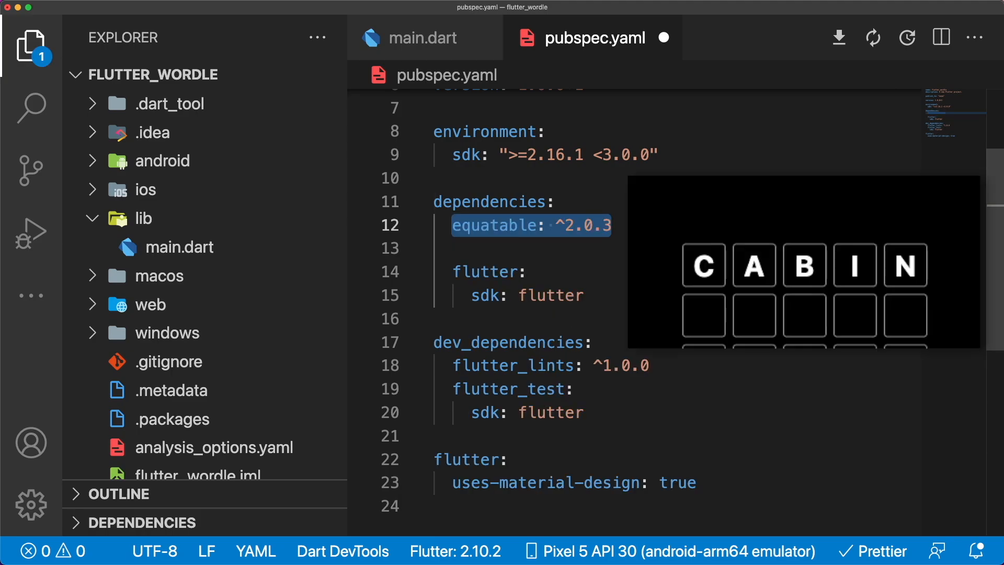
type("flip_card: ^0.6.0")
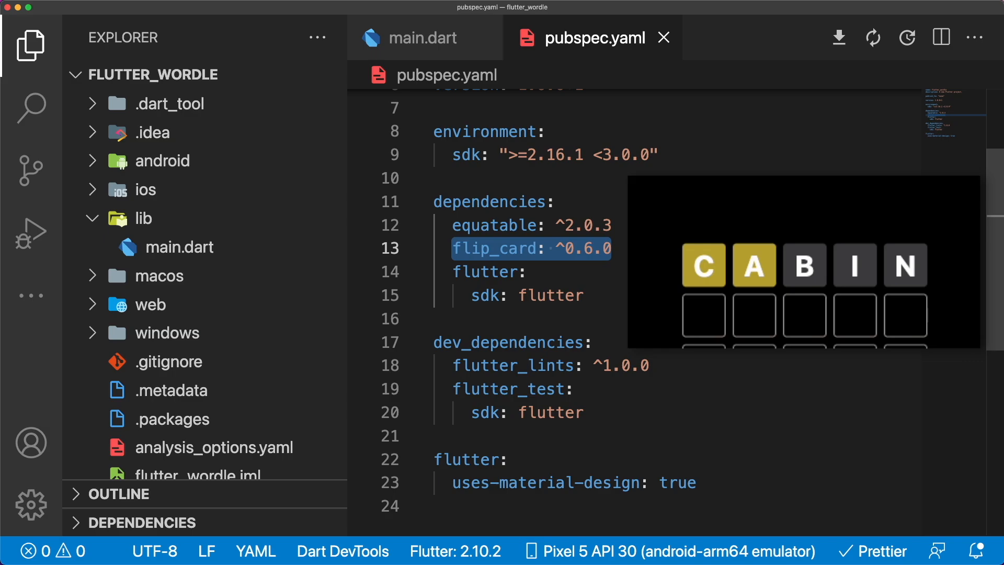
Step: Create a lib/app folder with app.dart holding a MaterialApp-based App widget
right_click(144, 219)
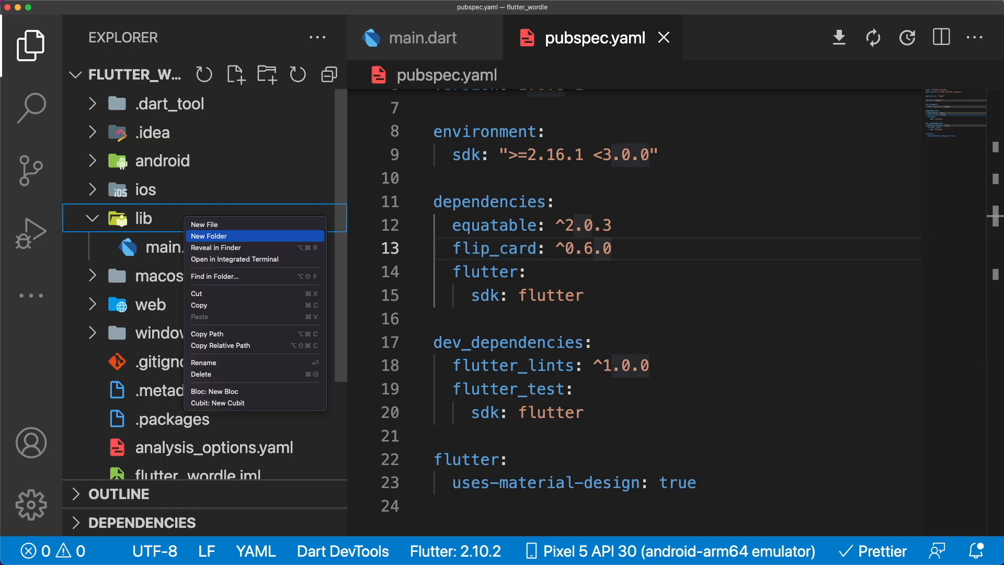
left_click(209, 236)
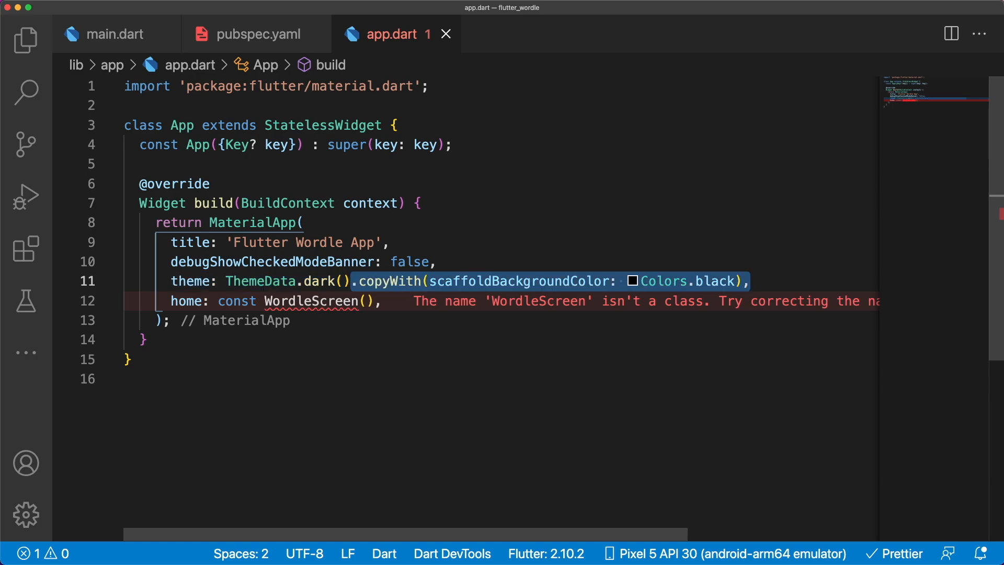
left_click(275, 302)
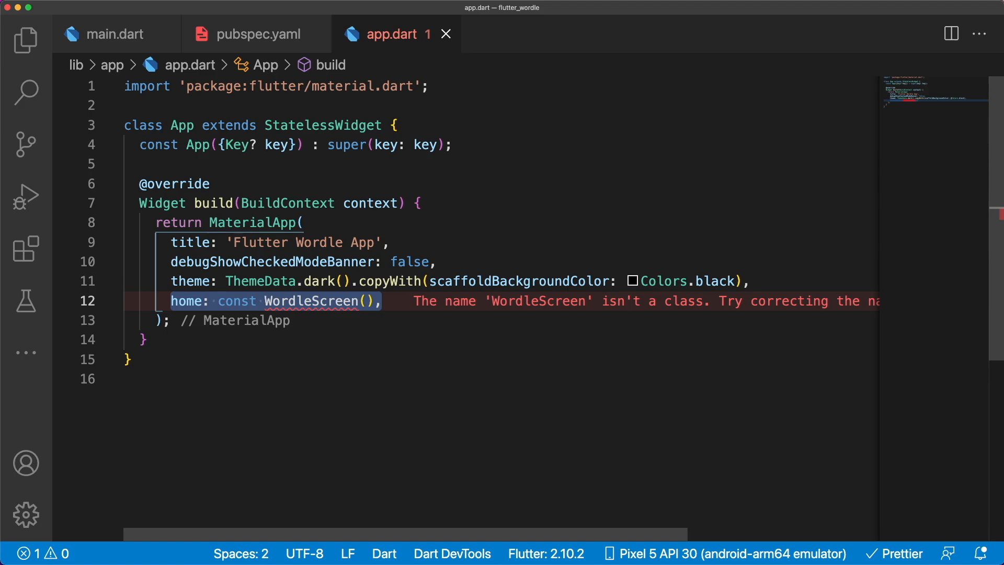
Step: Make main.dart run App() and add app_colors.dart with correct, in-word and not-in-word colours
left_click(115, 34)
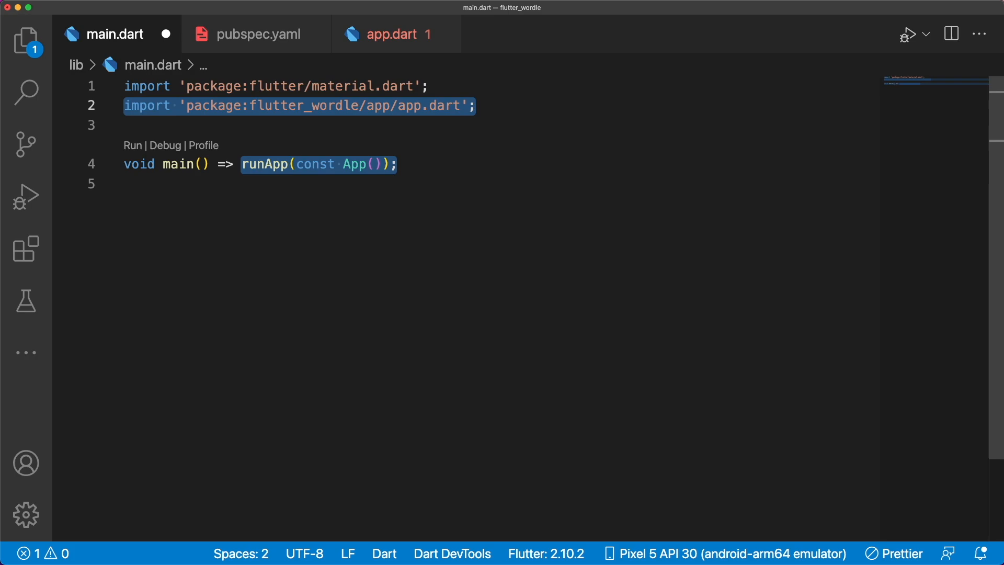
right_click(133, 207)
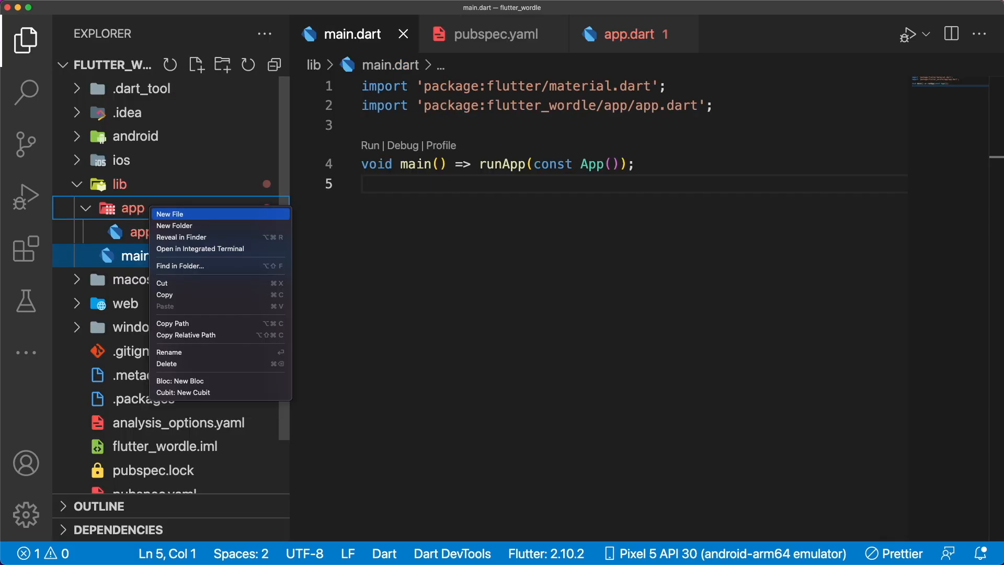
left_click(171, 214)
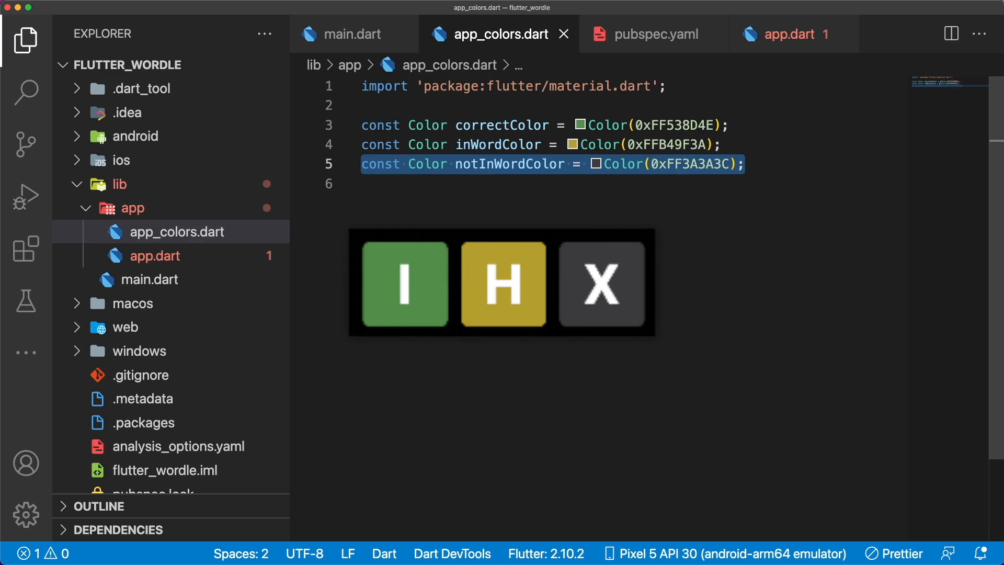
Step: Create lib/wordle with data, models, views and widgets subfolders
right_click(120, 184)
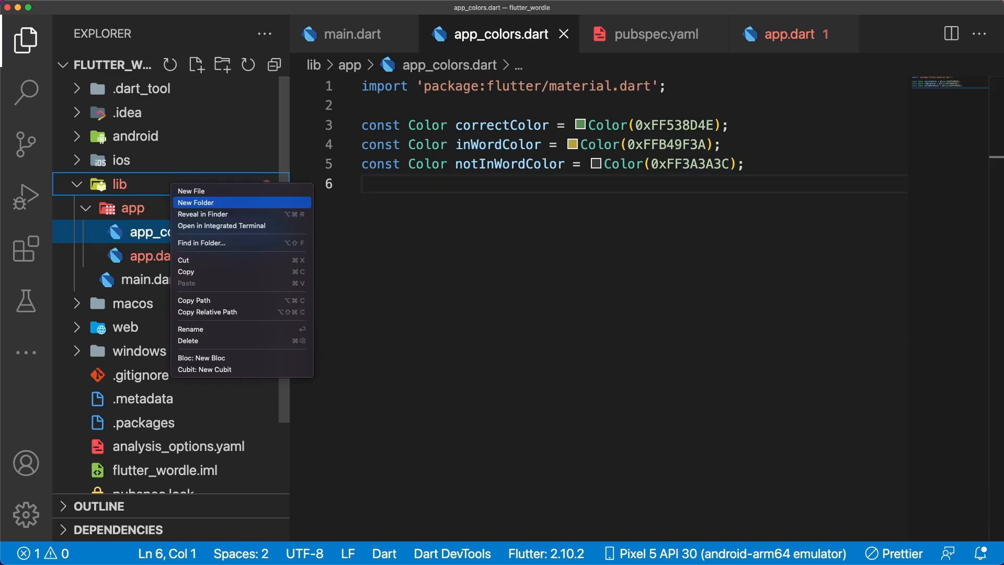
left_click(196, 202)
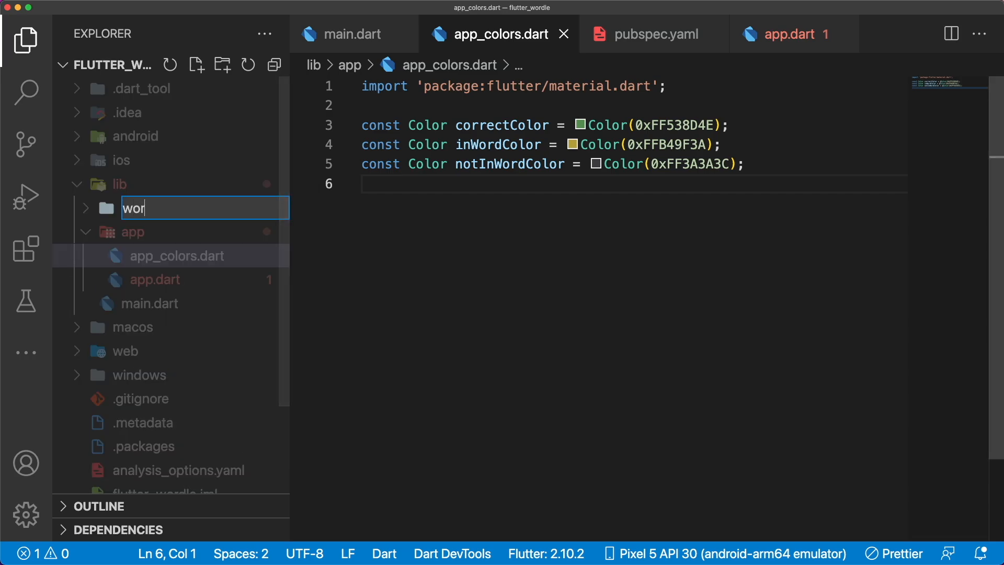
right_click(128, 280)
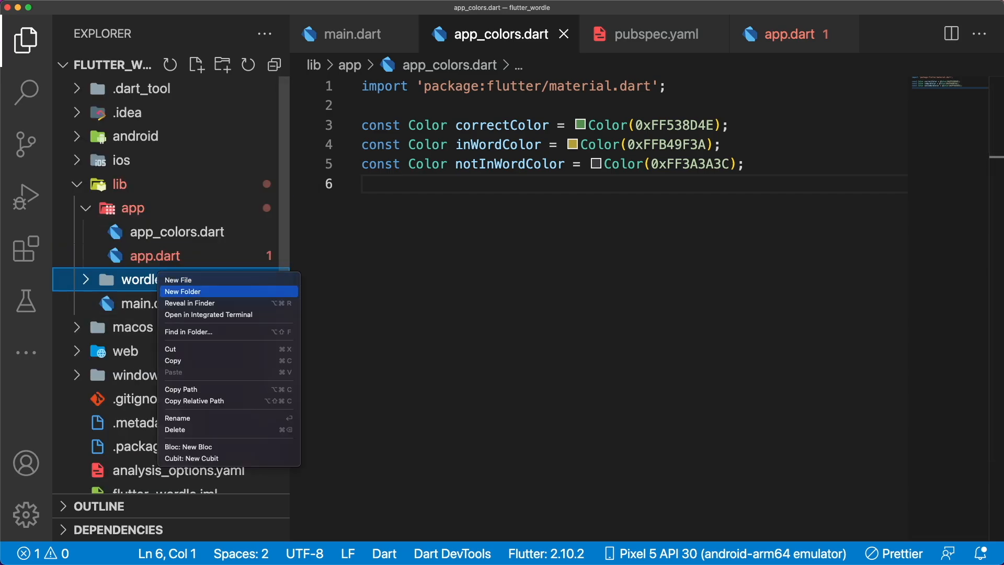
left_click(183, 292)
type("widgets")
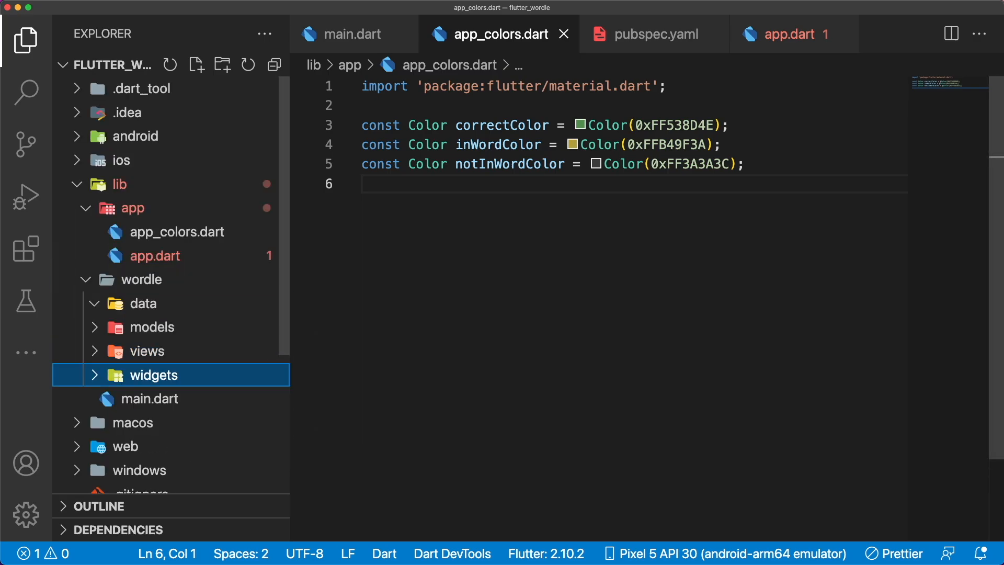
Step: Add wordle.dart exporting the subfolders, and letter_model.dart in models defining LetterStatus
right_click(145, 279)
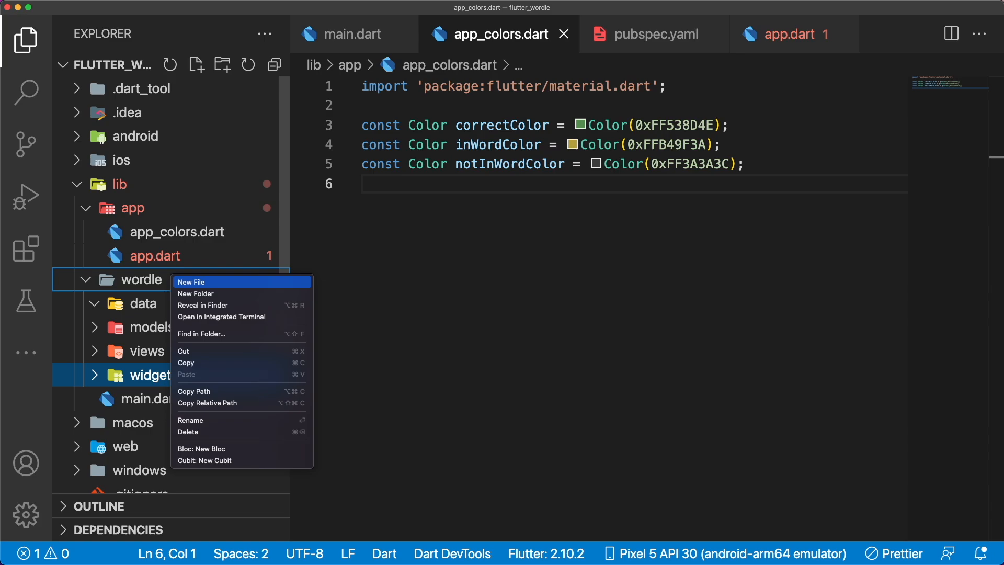
left_click(194, 282)
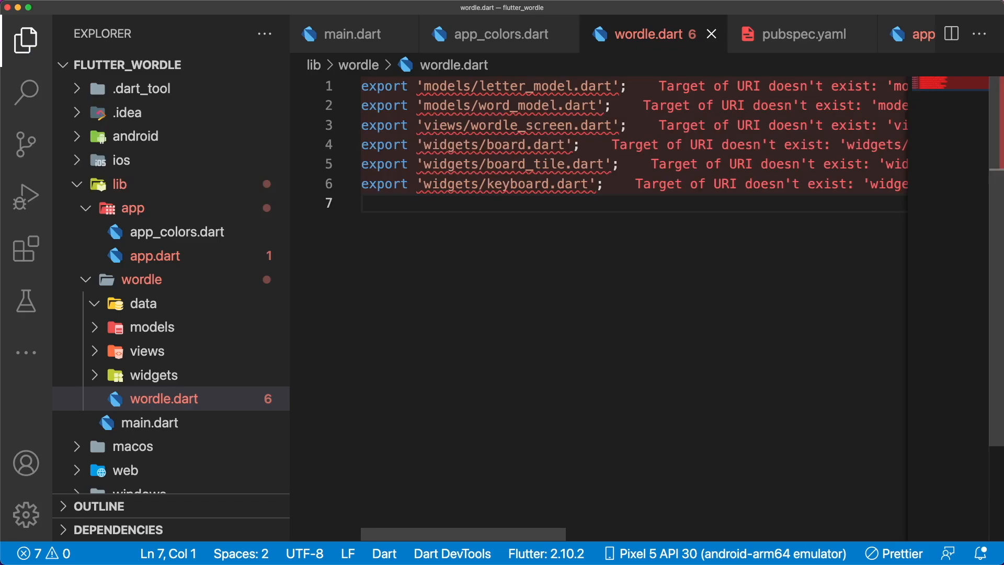
right_click(151, 327)
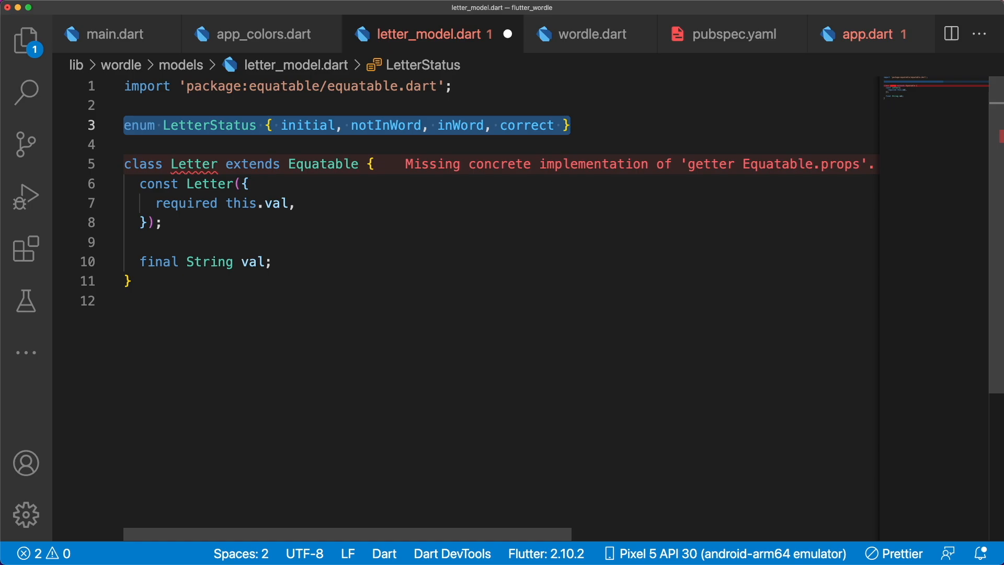
Step: Give Letter a status defaulting to LetterStatus.initial, a Letter.empty() factory, then create word_model.dart
type("final LetterStatus status;")
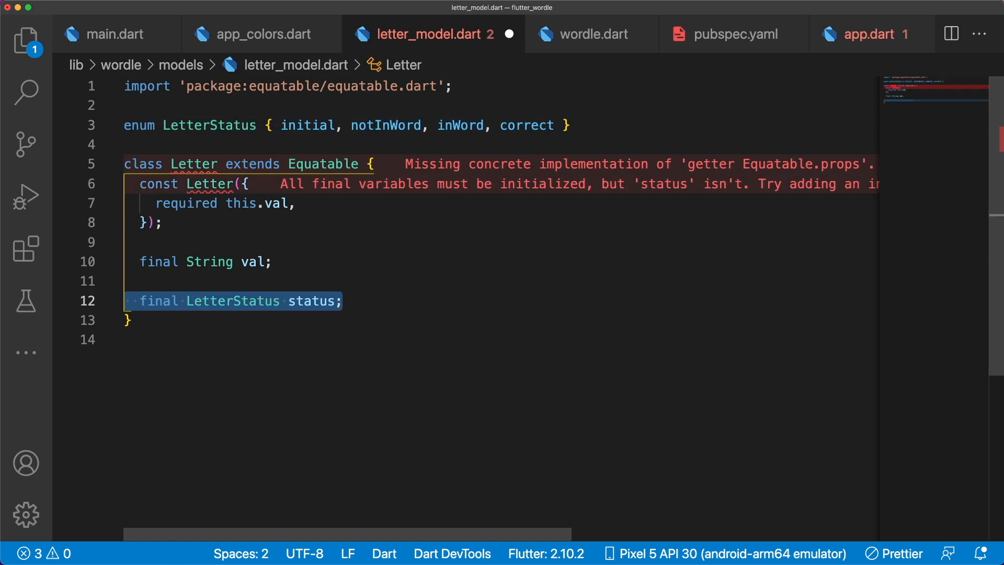
type("this.status = LetterStatus.initial,")
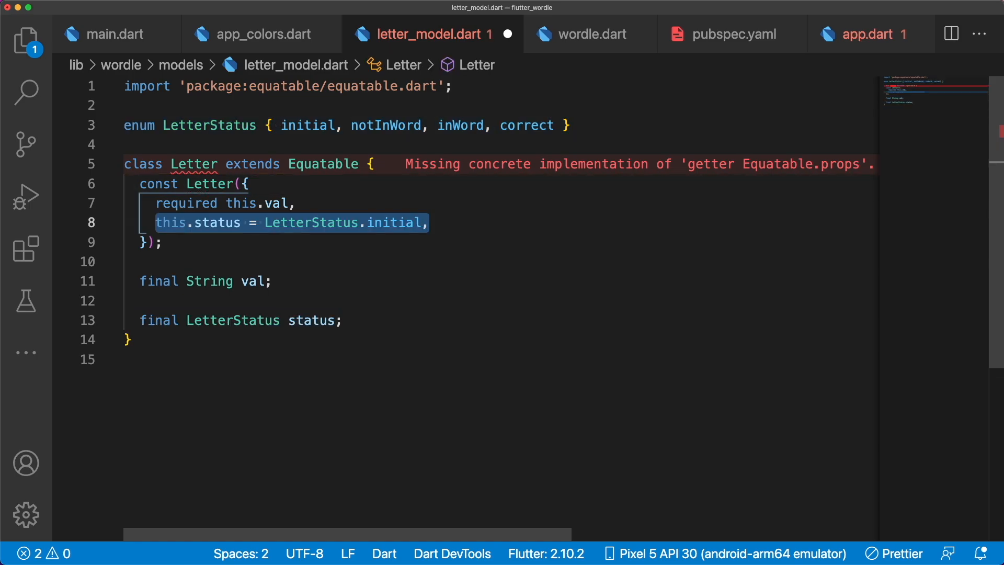
type("factory Letter.empty() => const Letter(val: '');")
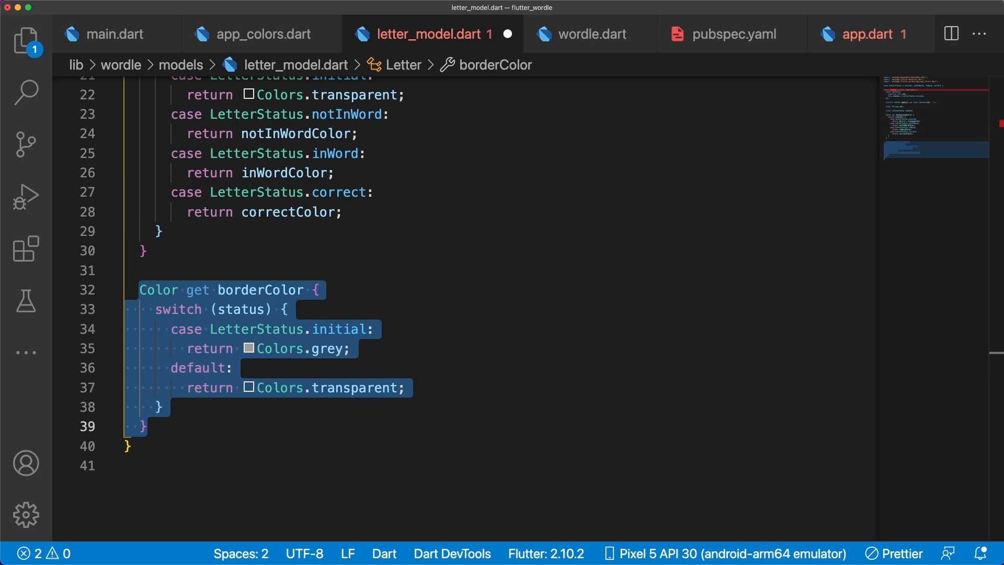
scroll("down", 3)
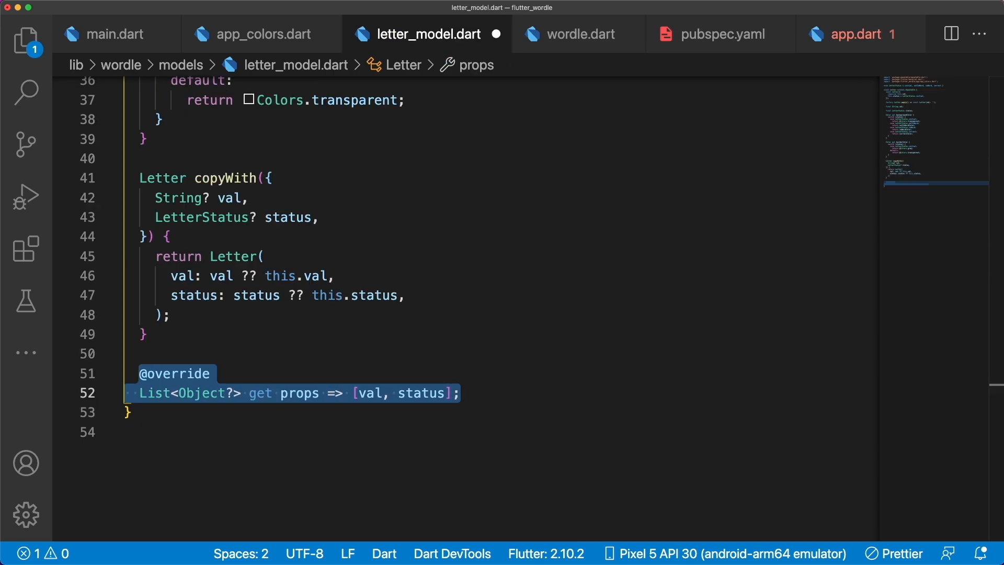
right_click(150, 284)
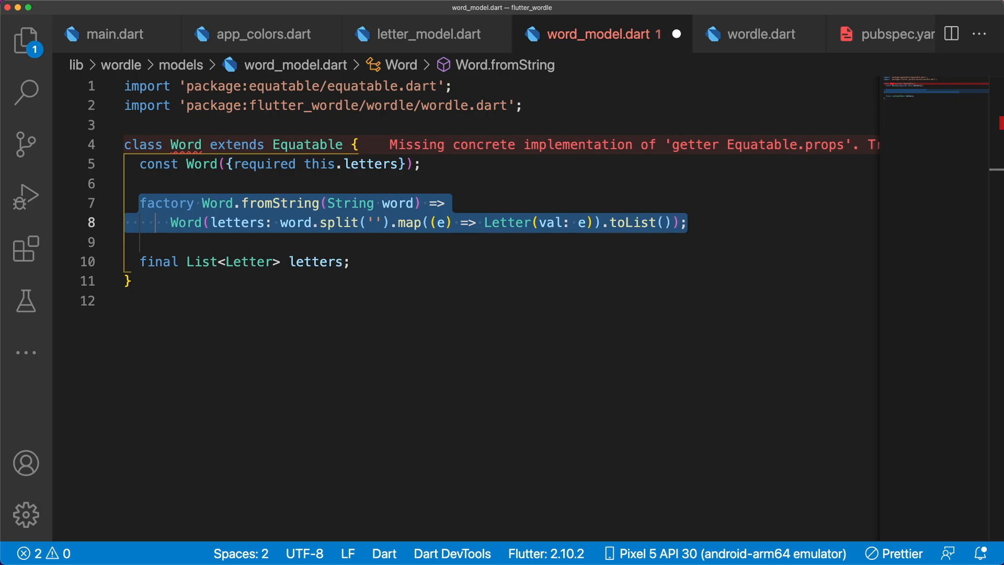
Step: Add the wordString getter plus addLetter and removeLetter methods to the Word model
type("String get wordString => letters.map((e) => e.val).join();")
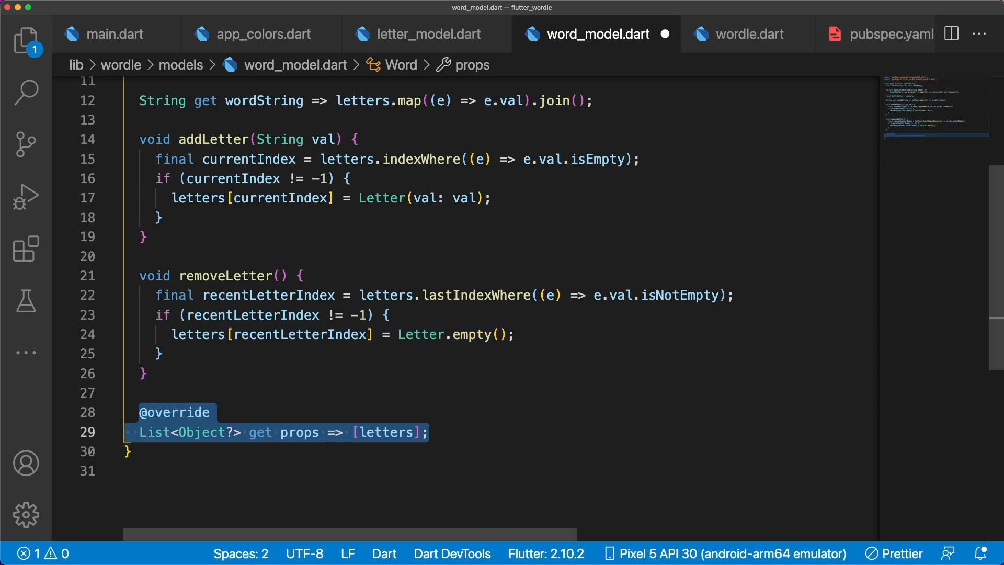
left_click(26, 41)
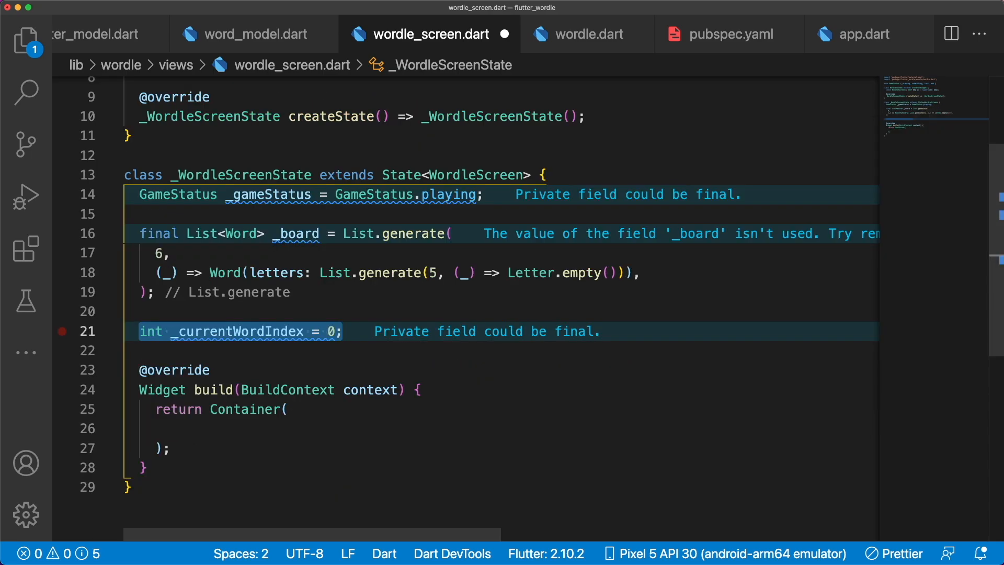
Step: Add the _currentWord getter and a random _solution from fiveLetterWords to the screen state
type("Word? get _currentWord =>")
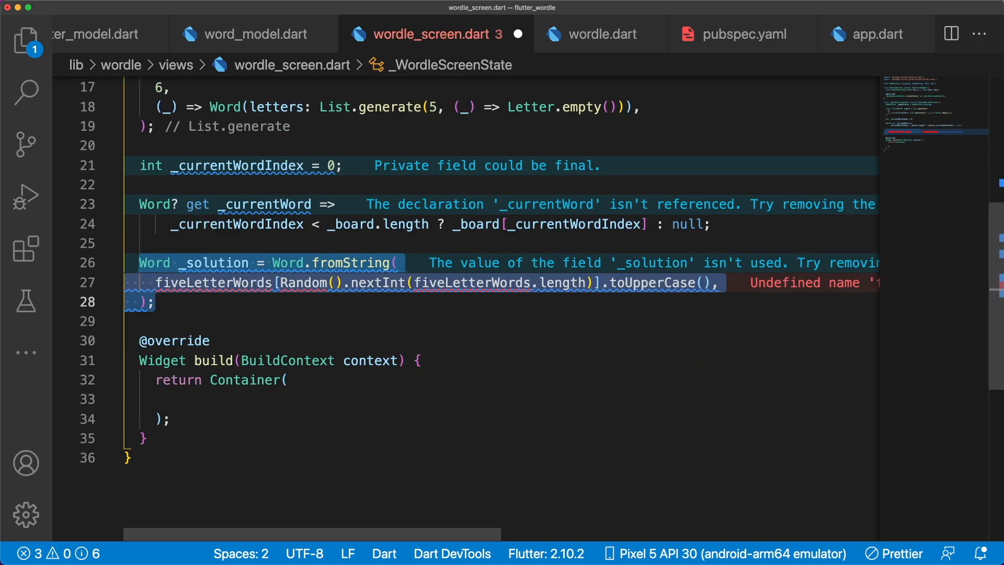
right_click(137, 188)
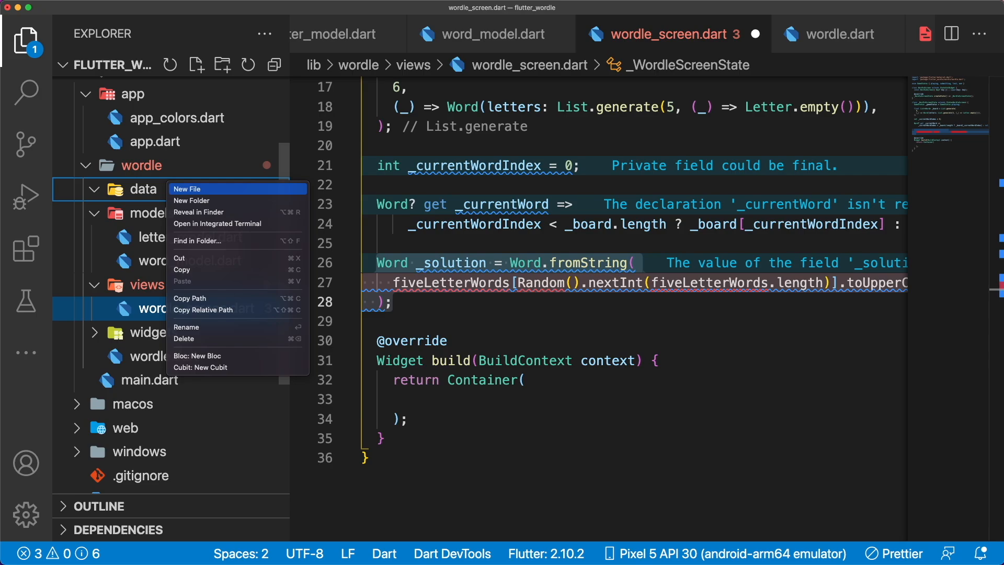
Step: Create data/word_list.dart and write board.dart mapping each word to a centred Row of BoardTiles
left_click(188, 189)
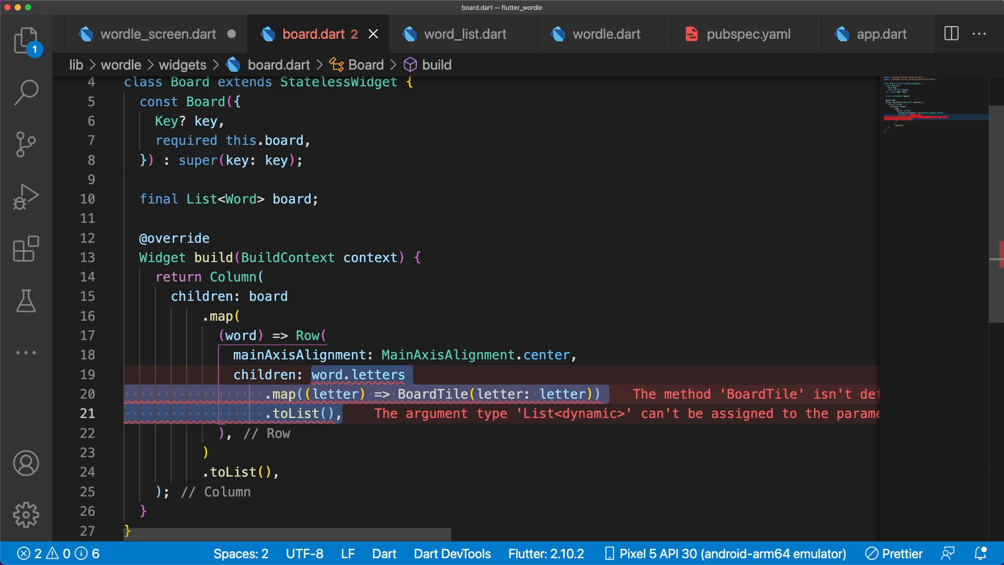
left_click(473, 34)
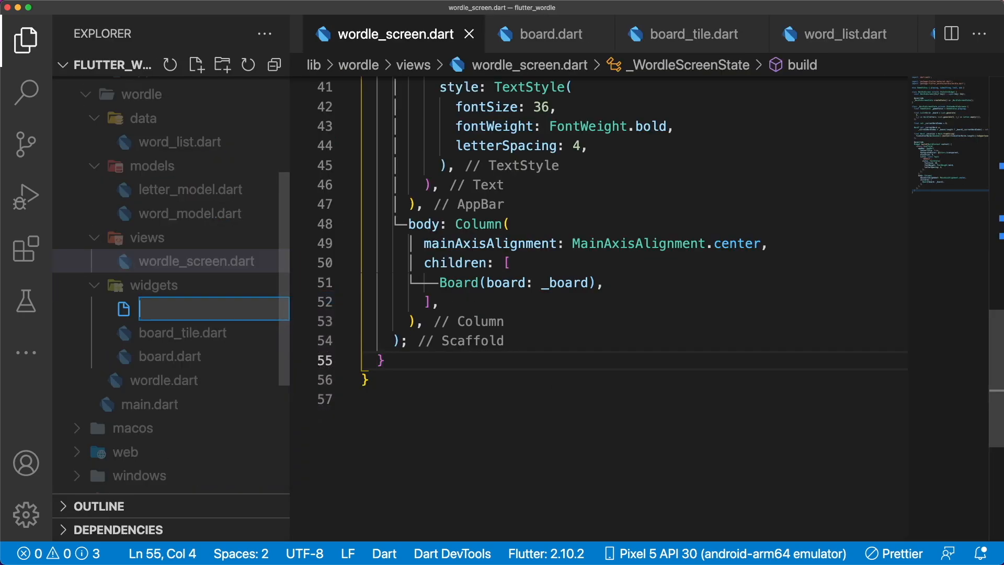
Step: Add board_tile.dart, centre Board(board: _board) in the Scaffold body, and create keyboard.dart
type("keyboard.dart")
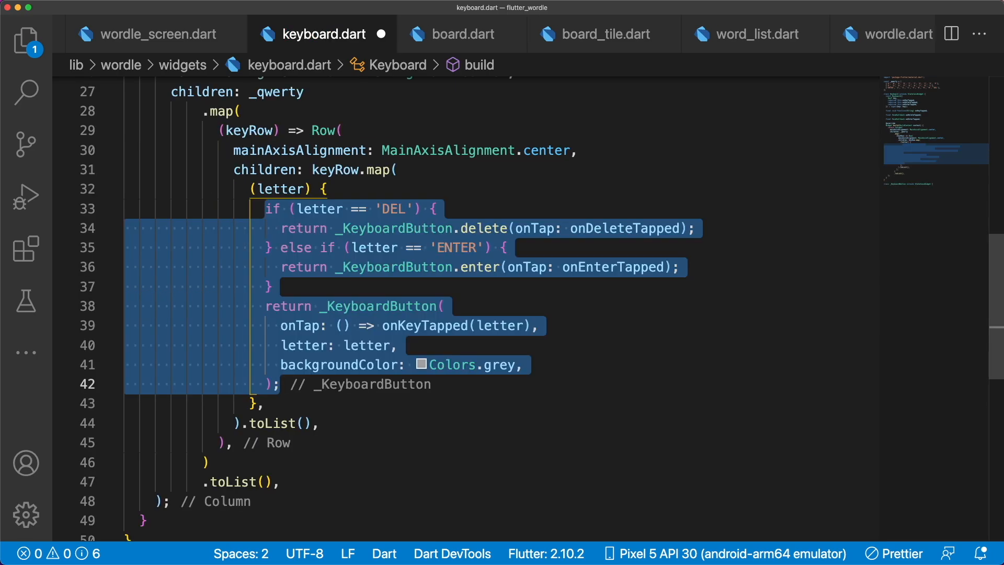
Step: Write Keyboard mapping _qwerty rows to _KeyboardButton, with delete and enter factory constructors
key("Delete")
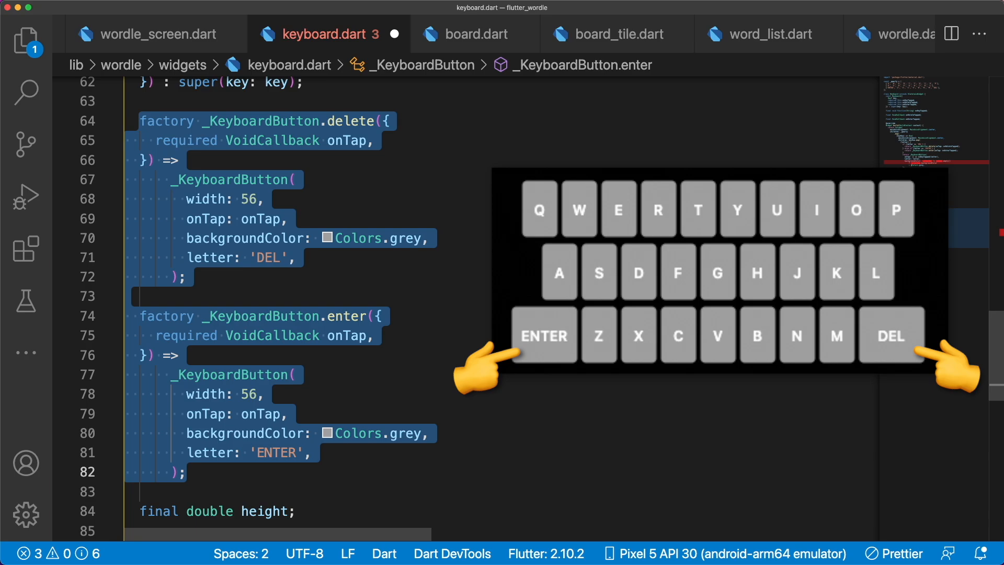
scroll("down", 3)
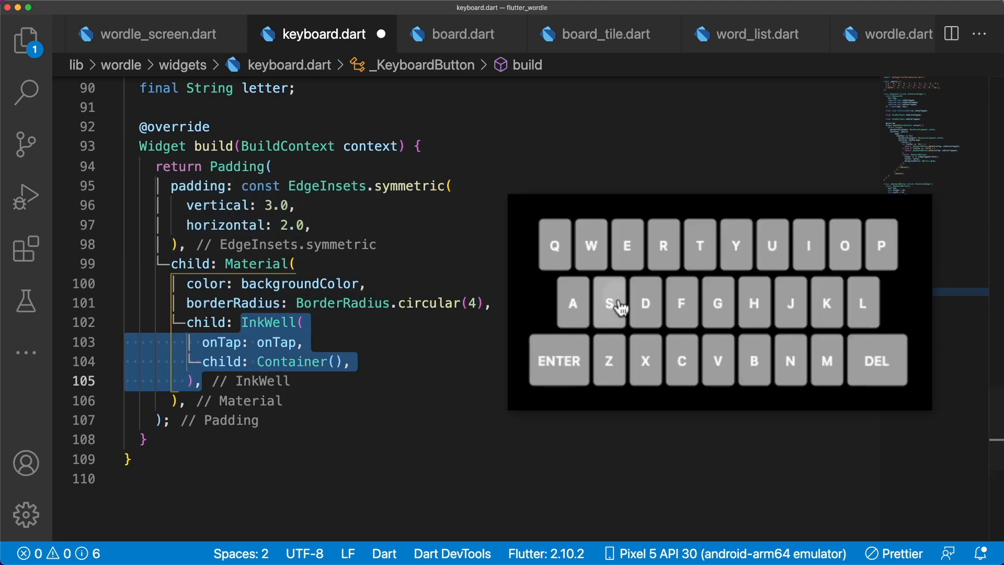
mouse_move(653, 320)
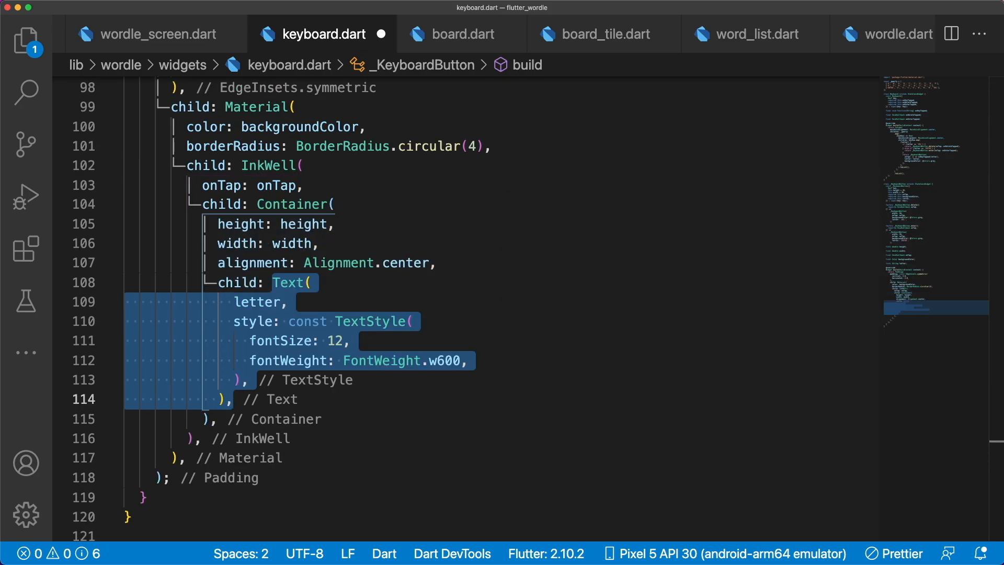
left_click(146, 34)
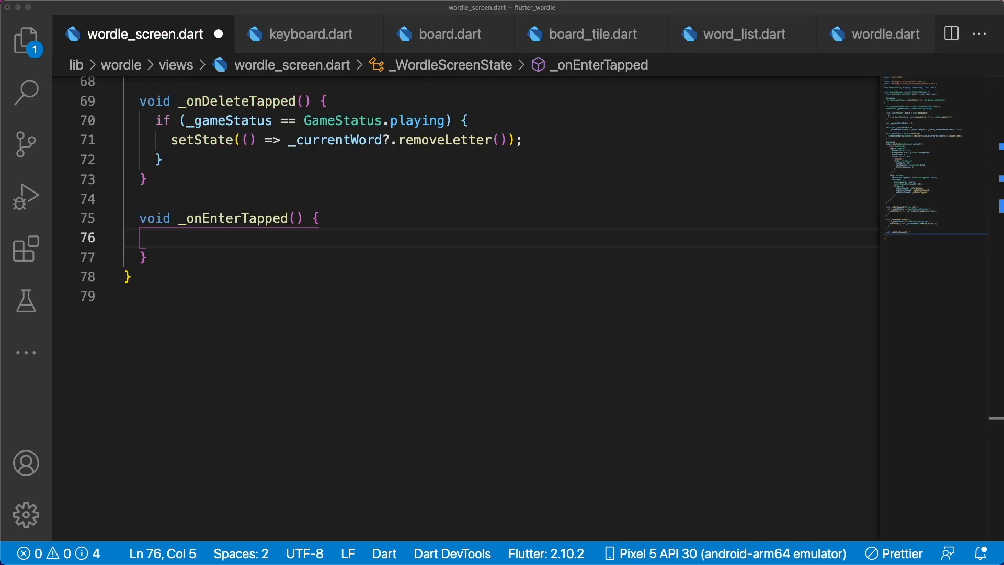
Step: In _onEnterTapped, set status to submitting, grade letters against _solution, then call _checkIfWinOrLoss()
type("if (_gameStatus == GameStatus.playing) {")
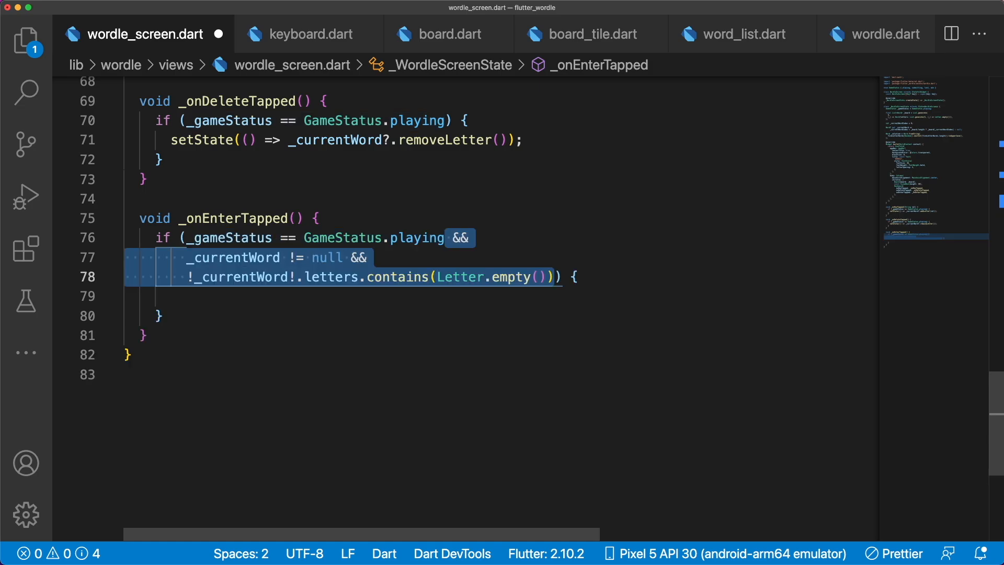
type("_gameStatus = GameStatus.submitting;")
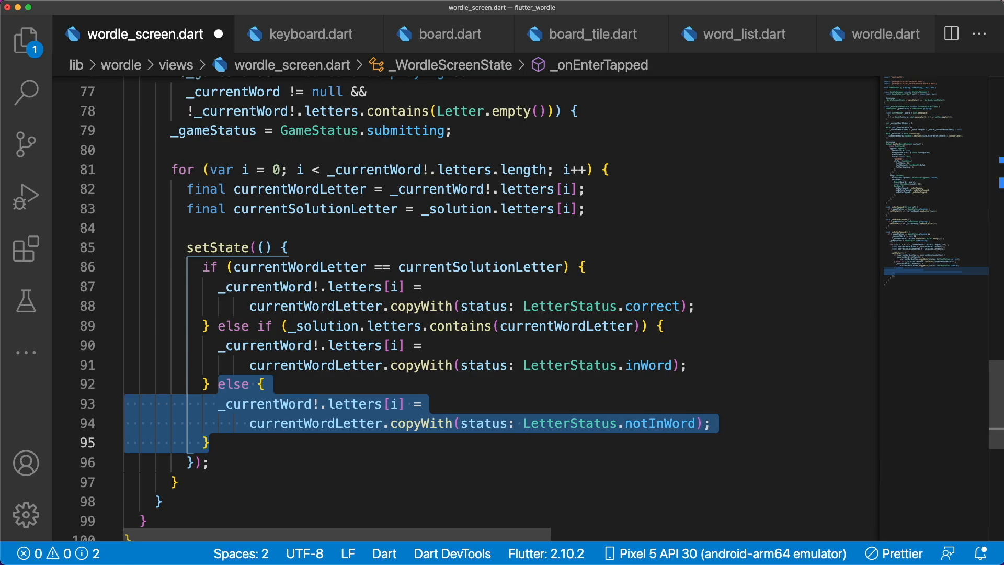
type("_checkIfWinOrLoss();")
type("letters: _keyboardLetters,")
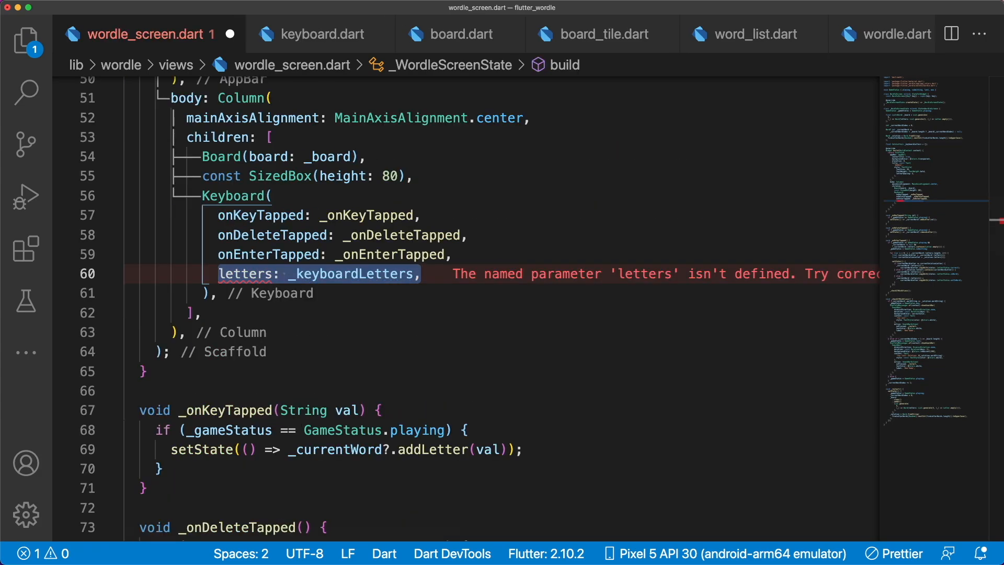
Step: Review the keyboard widget's letters-based key colouring, then the Wordle screen's _onEnterTapped updates
left_click(323, 34)
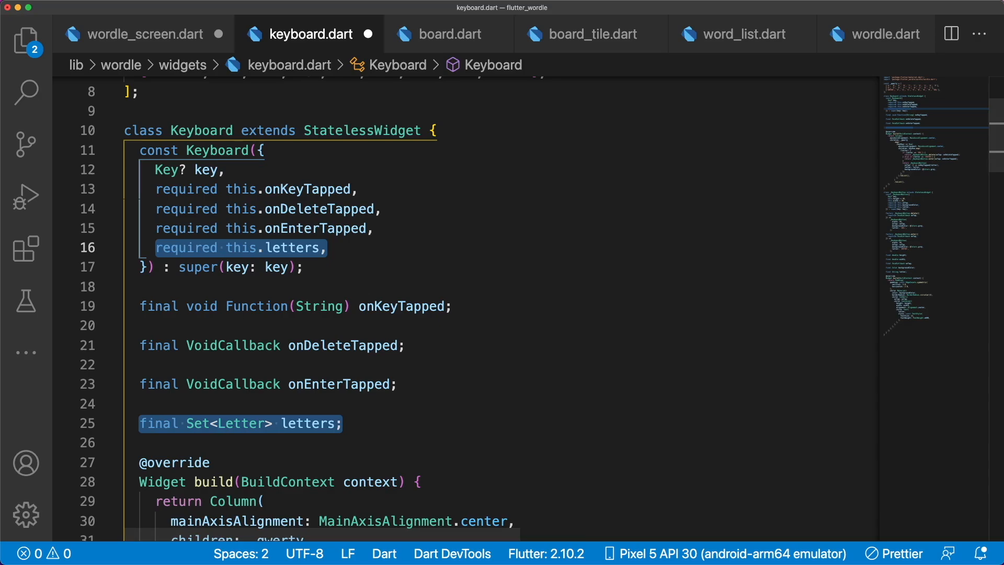
scroll("down", 3)
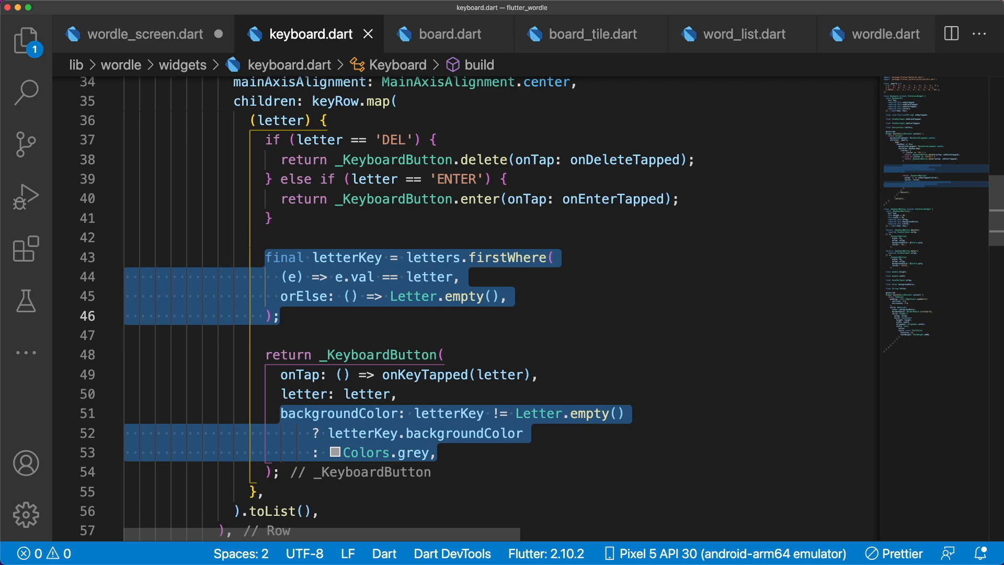
left_click(138, 34)
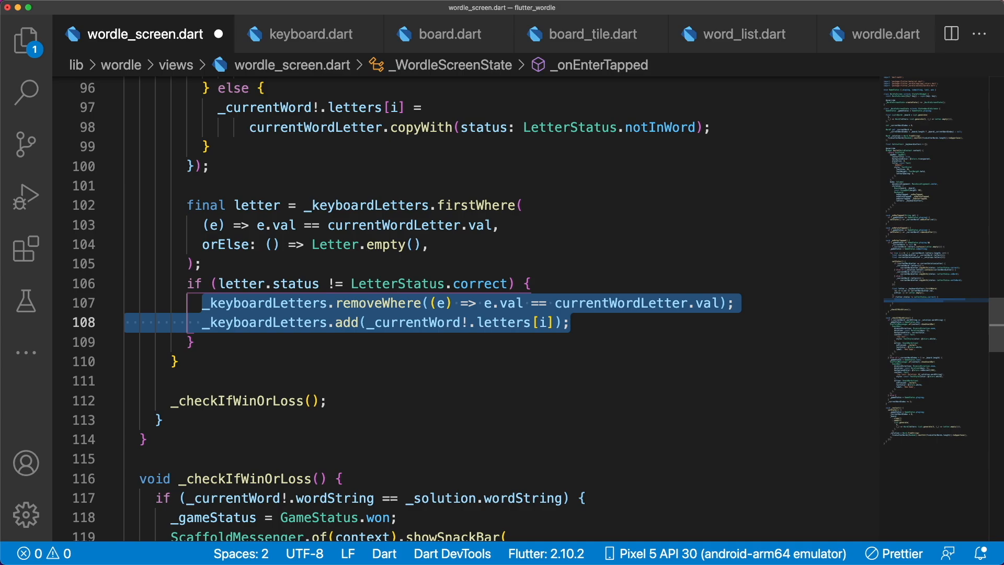
scroll("down", 3)
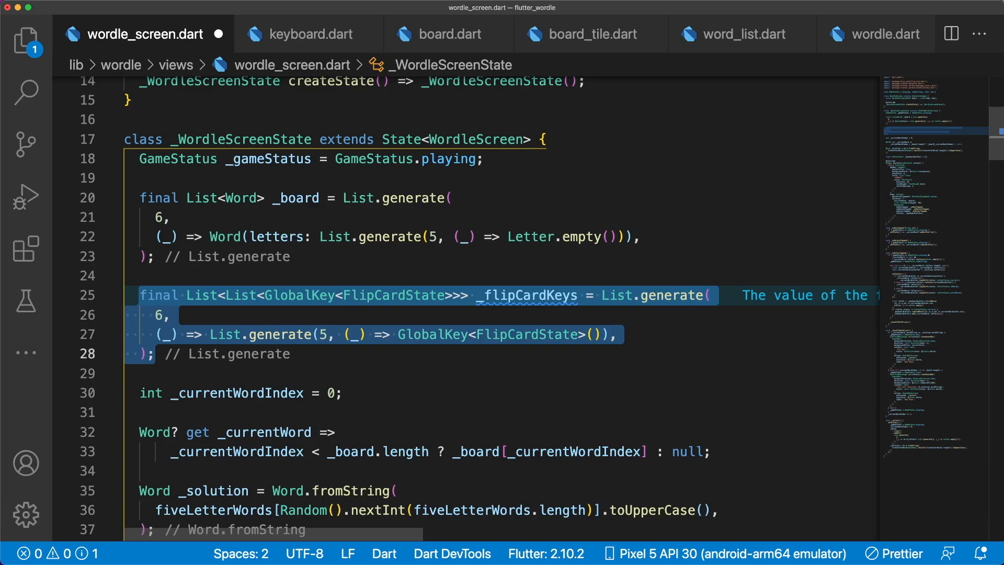
Step: Review the async _onEnterTapped with 150 ms tile flips and the _restart key reset
left_click(449, 34)
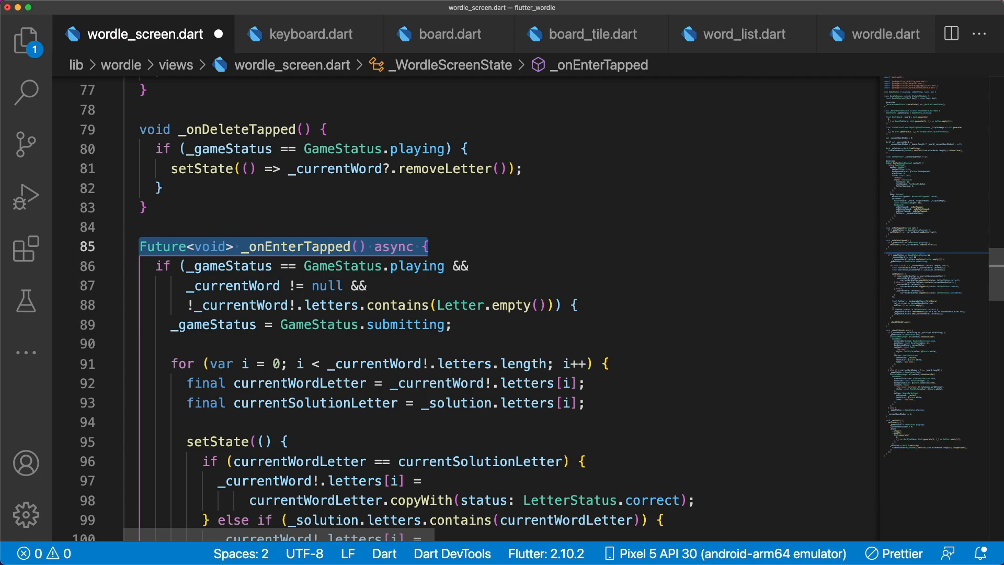
scroll("down", 3)
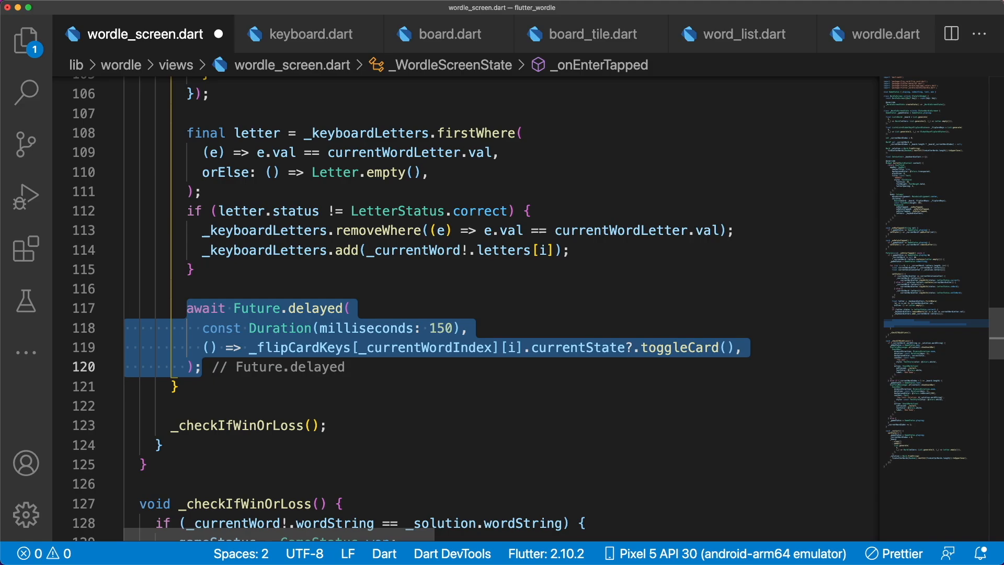
scroll("down", 3)
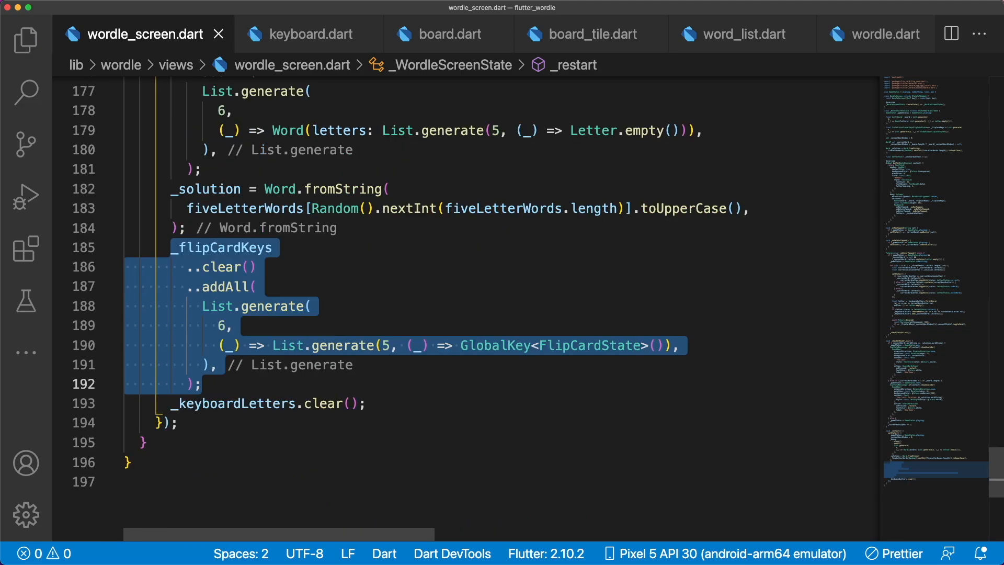